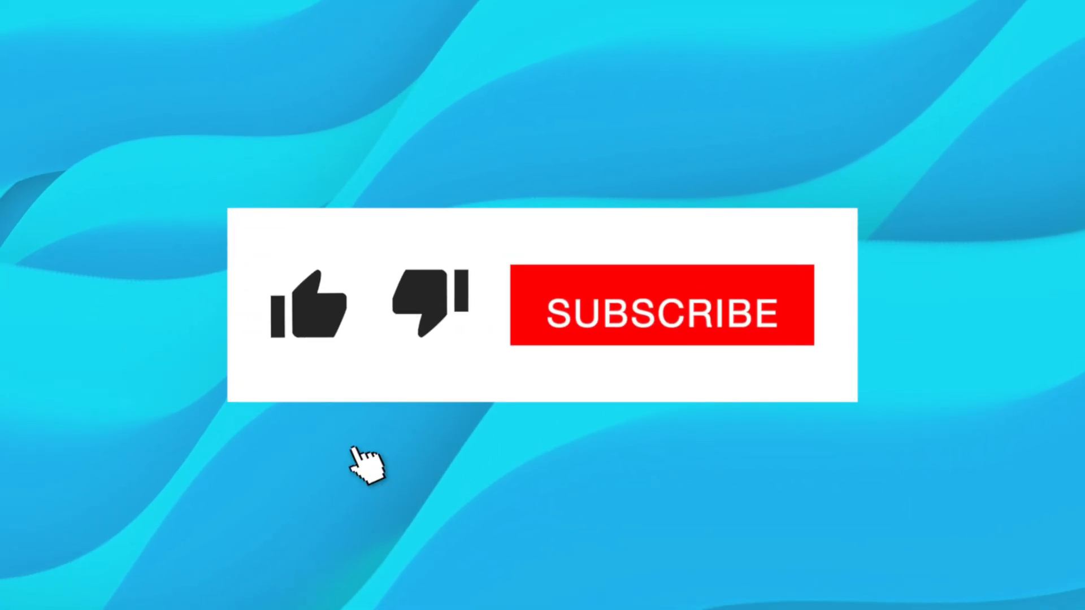
Step: Like the video and subscribe, turning the thumbs-up red and the button to SUBSCRIBED
left_click(661, 307)
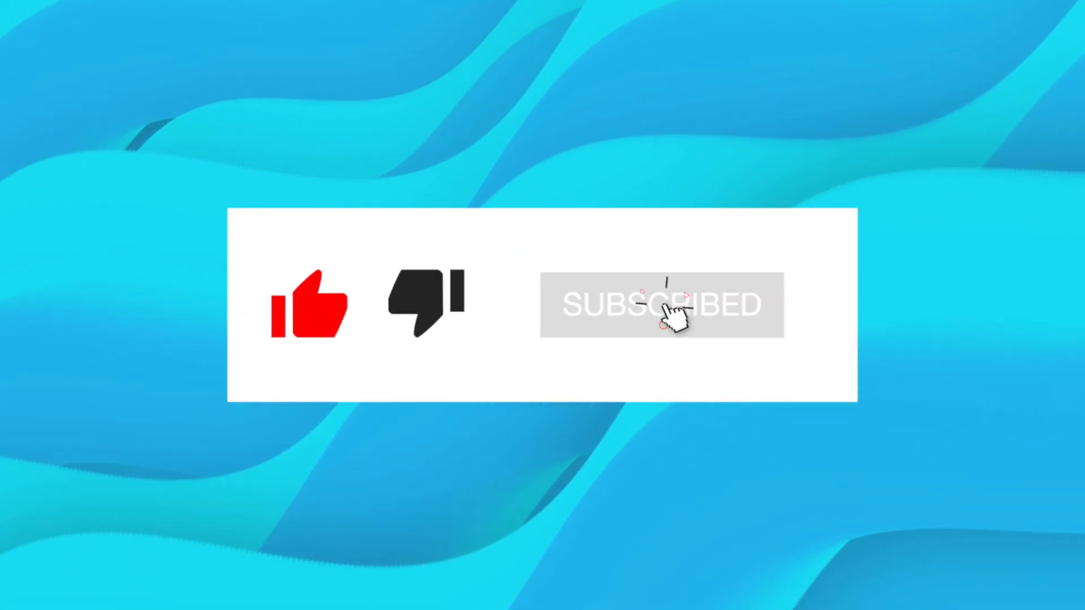